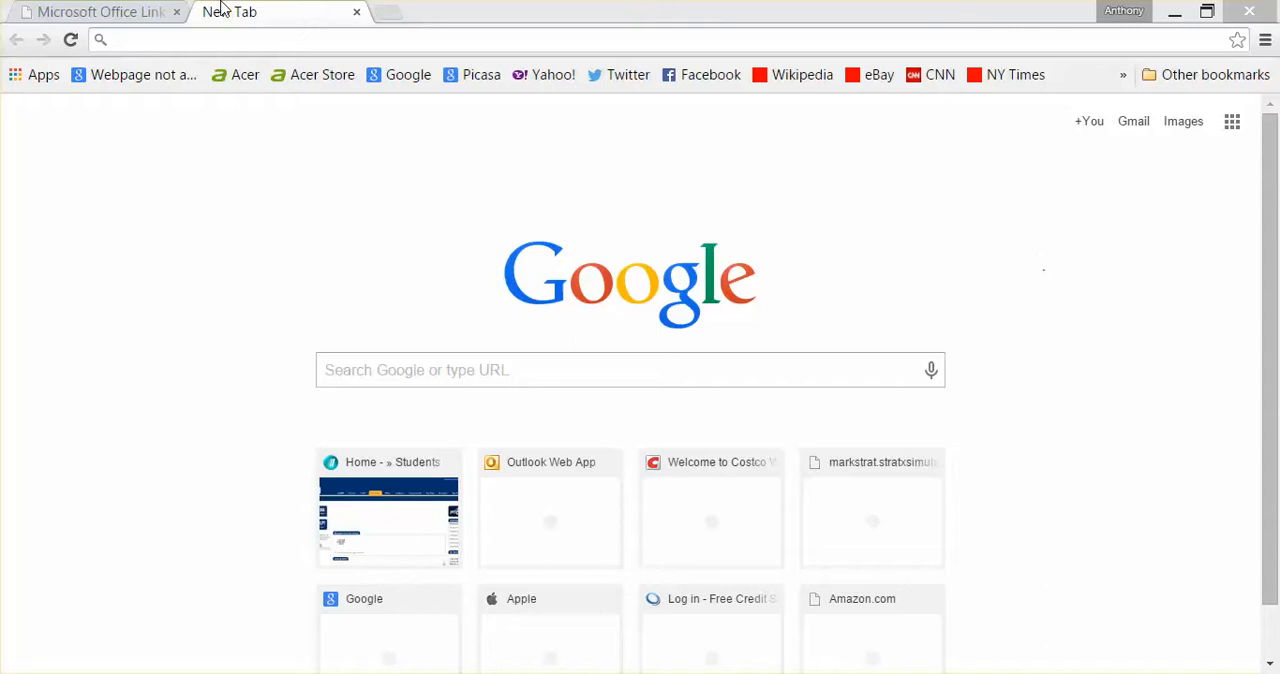
Step: Go to the Office 365 Education get-started page in the new Chrome tab
{"action": "left_click", "coordinate": [176, 40]}
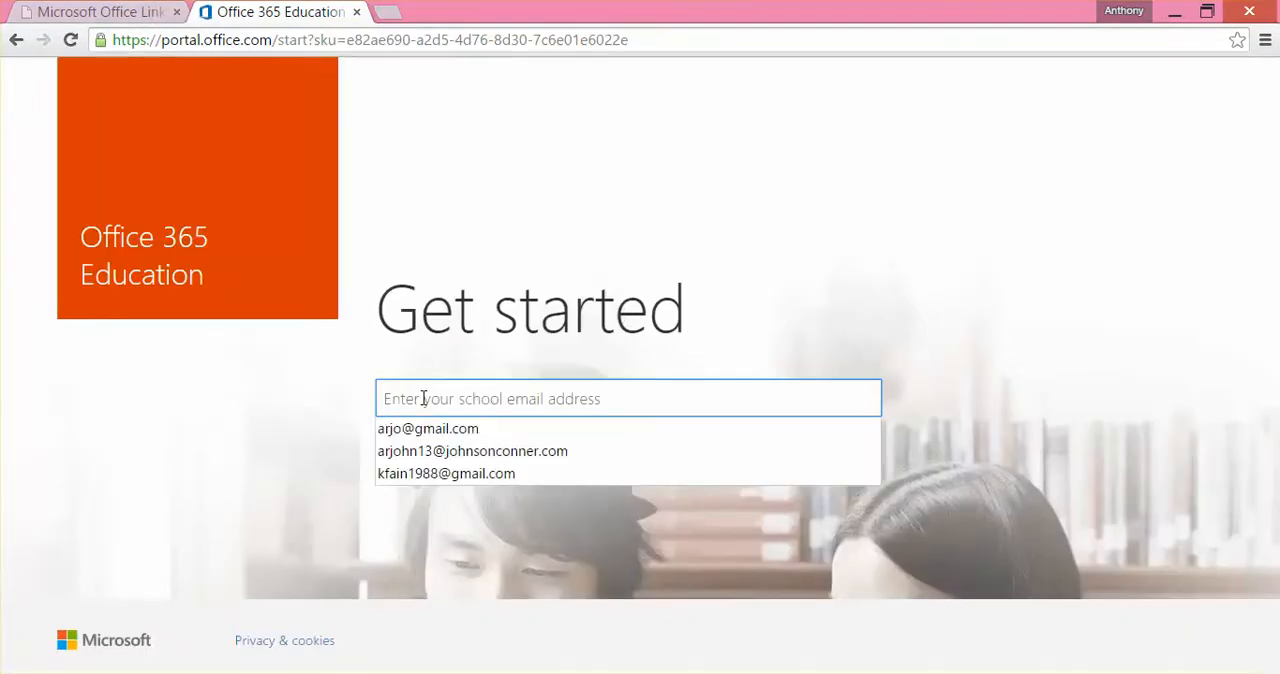
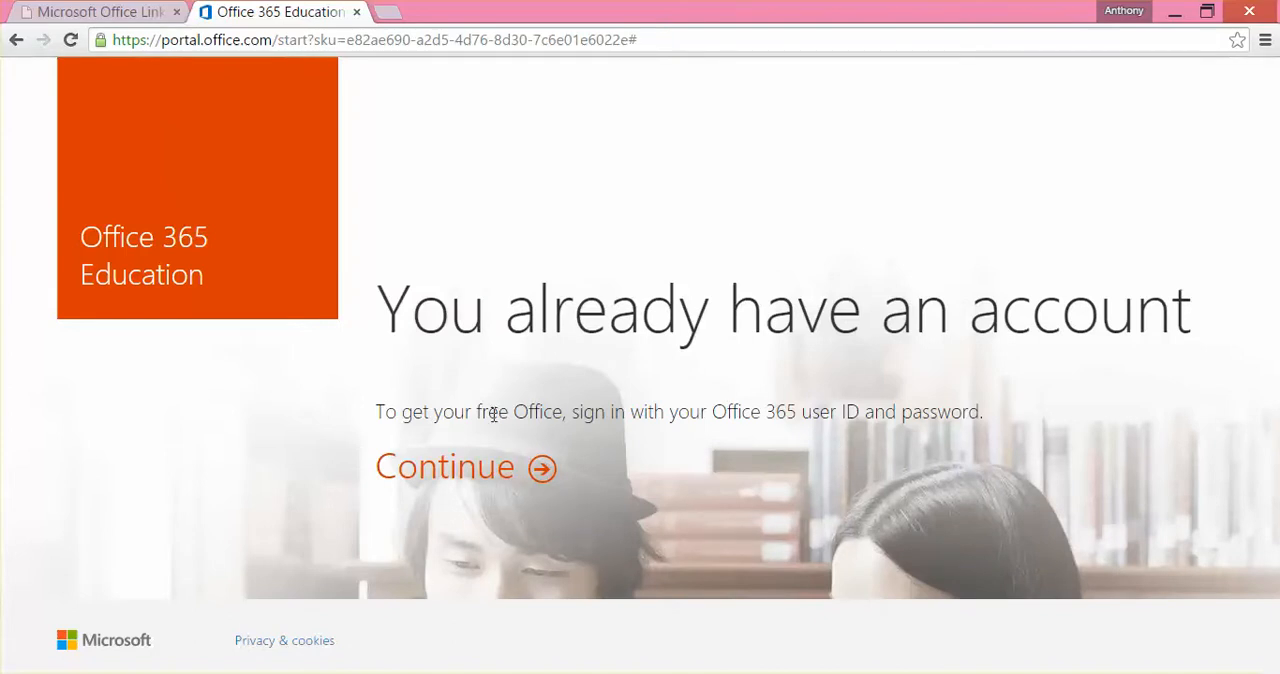
{"action": "mouse_move", "coordinate": [520, 468]}
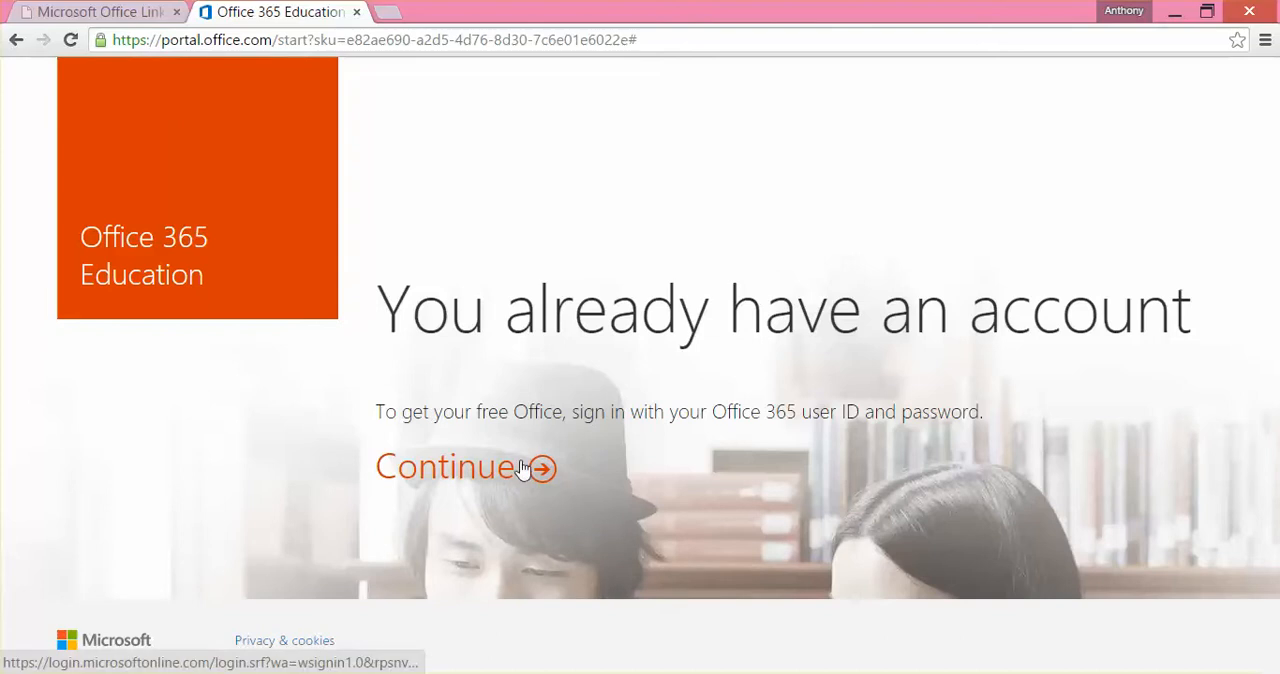
{"action": "left_click", "coordinate": [444, 468]}
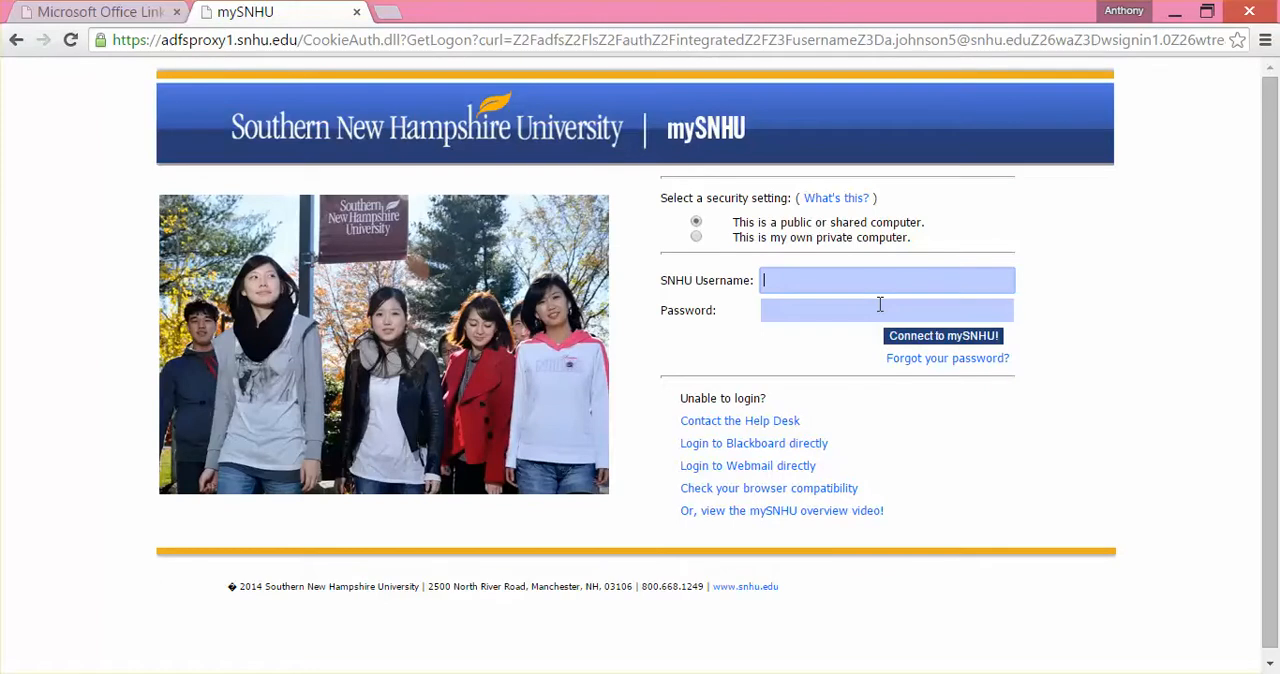
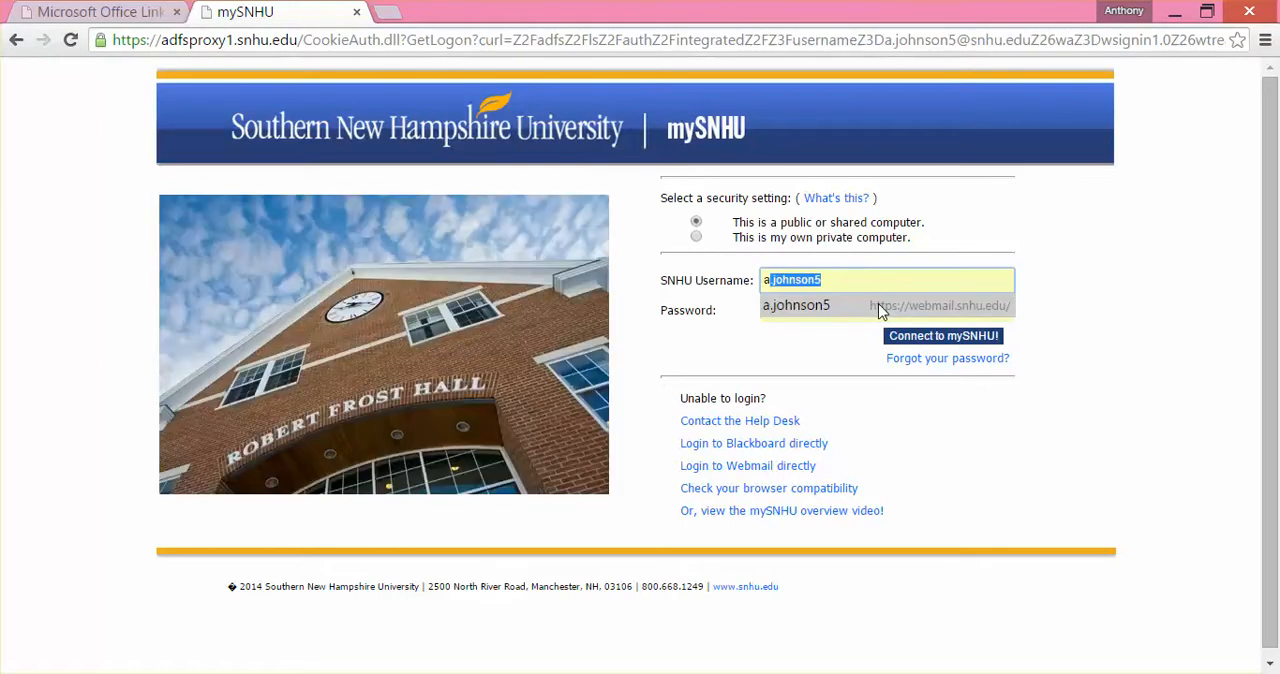
{"action": "left_click", "coordinate": [942, 336]}
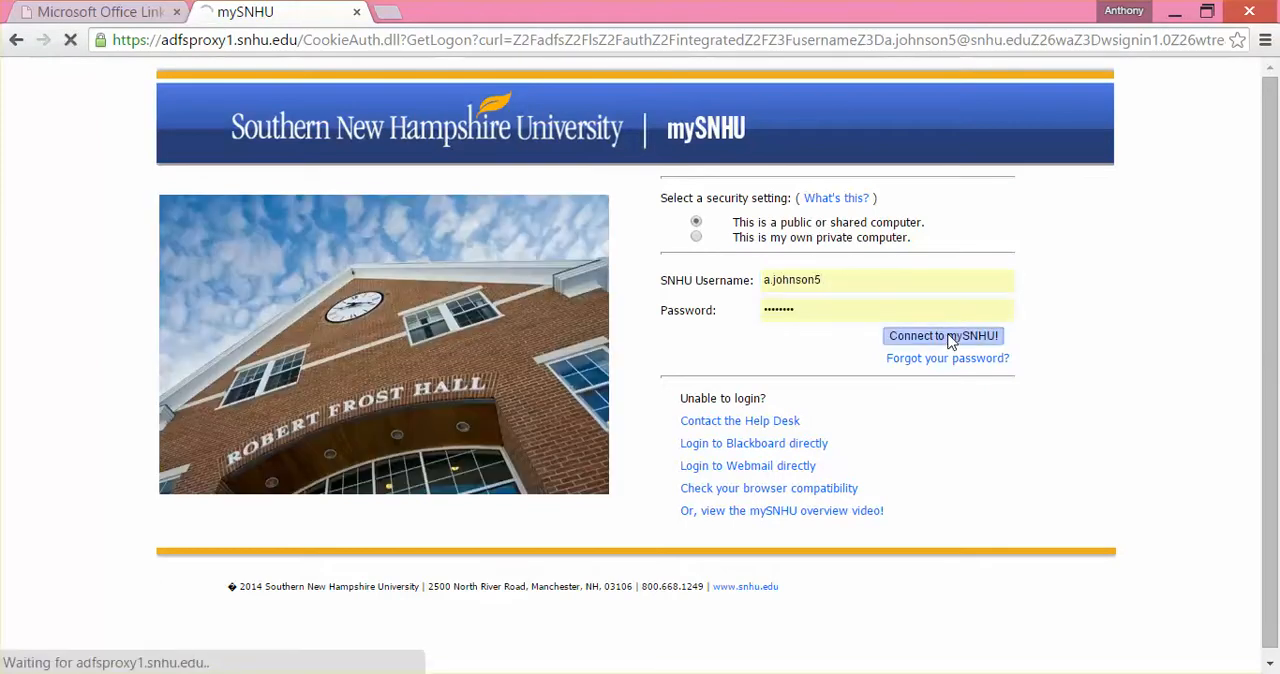
{"action": "left_click", "coordinate": [944, 336]}
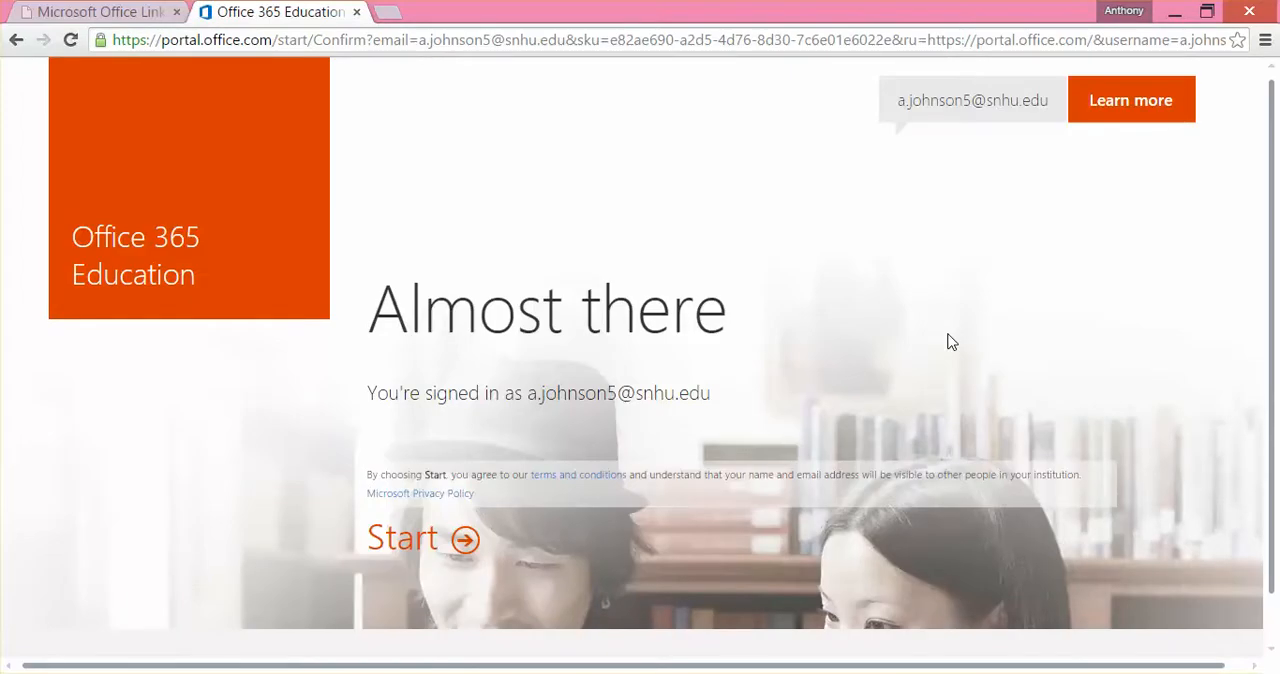
{"action": "mouse_move", "coordinate": [592, 498]}
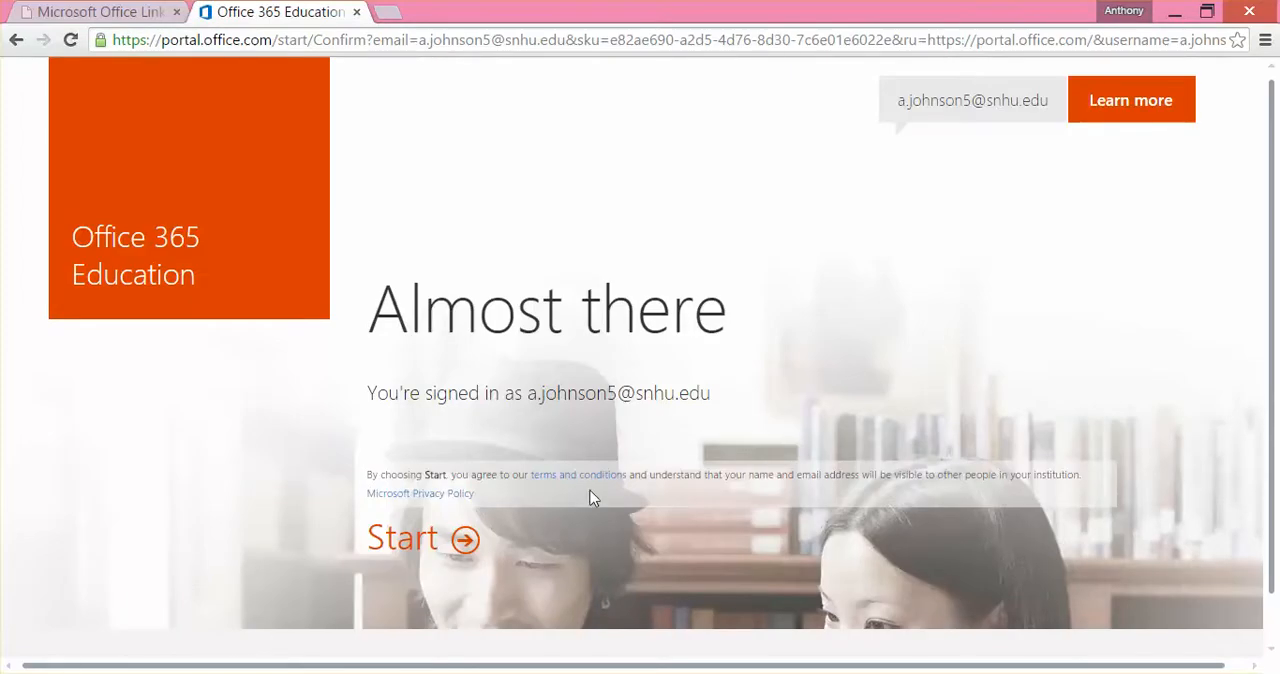
Step: Agree to the terms with Start and land on the Office 365 home page
{"action": "left_click", "coordinate": [402, 536]}
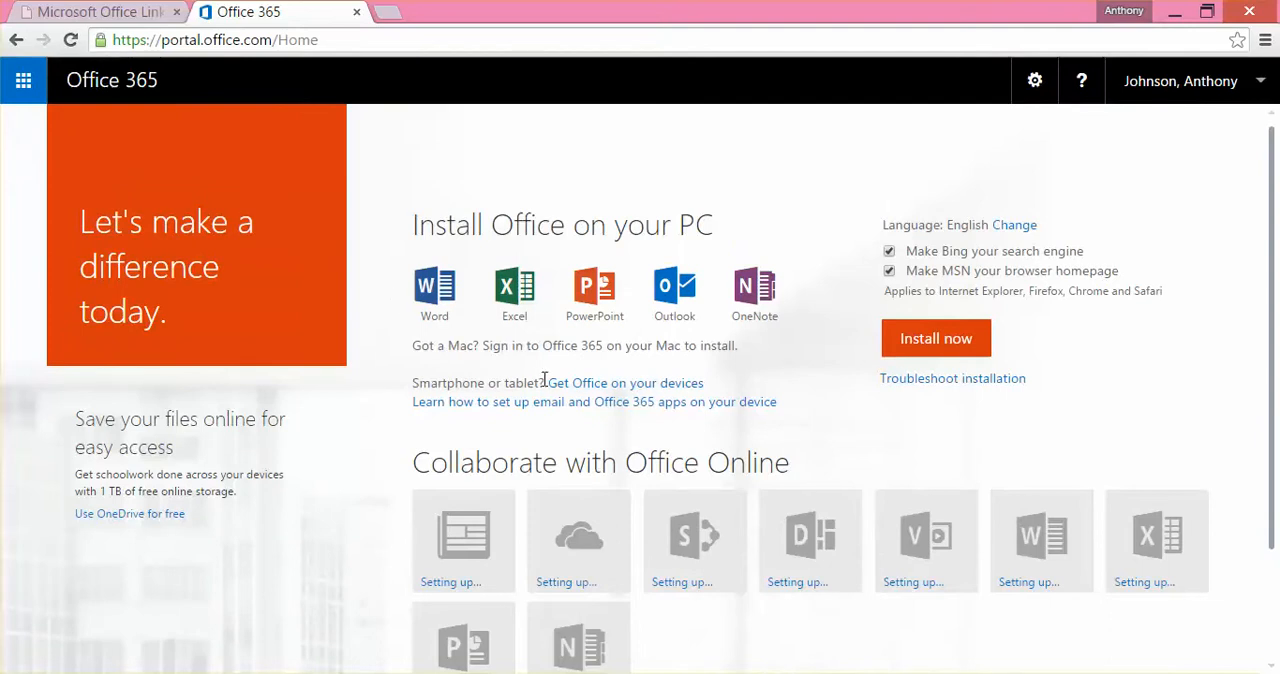
{"action": "mouse_move", "coordinate": [644, 372]}
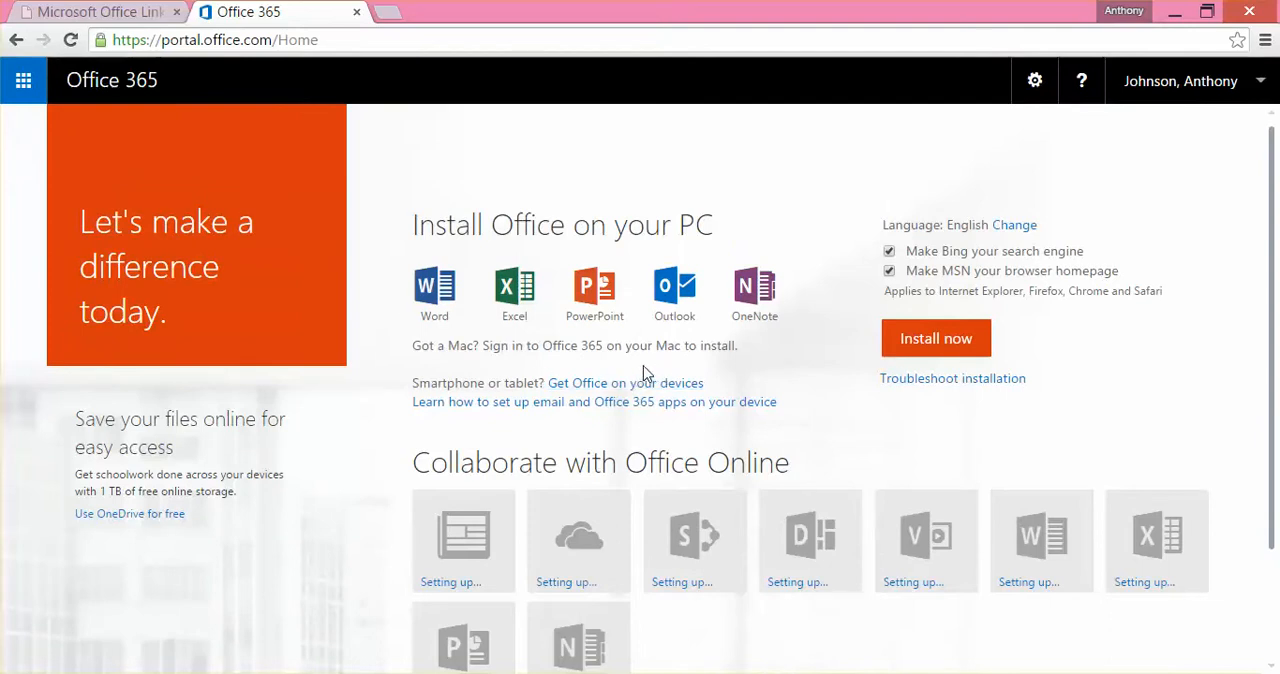
{"action": "mouse_move", "coordinate": [676, 352]}
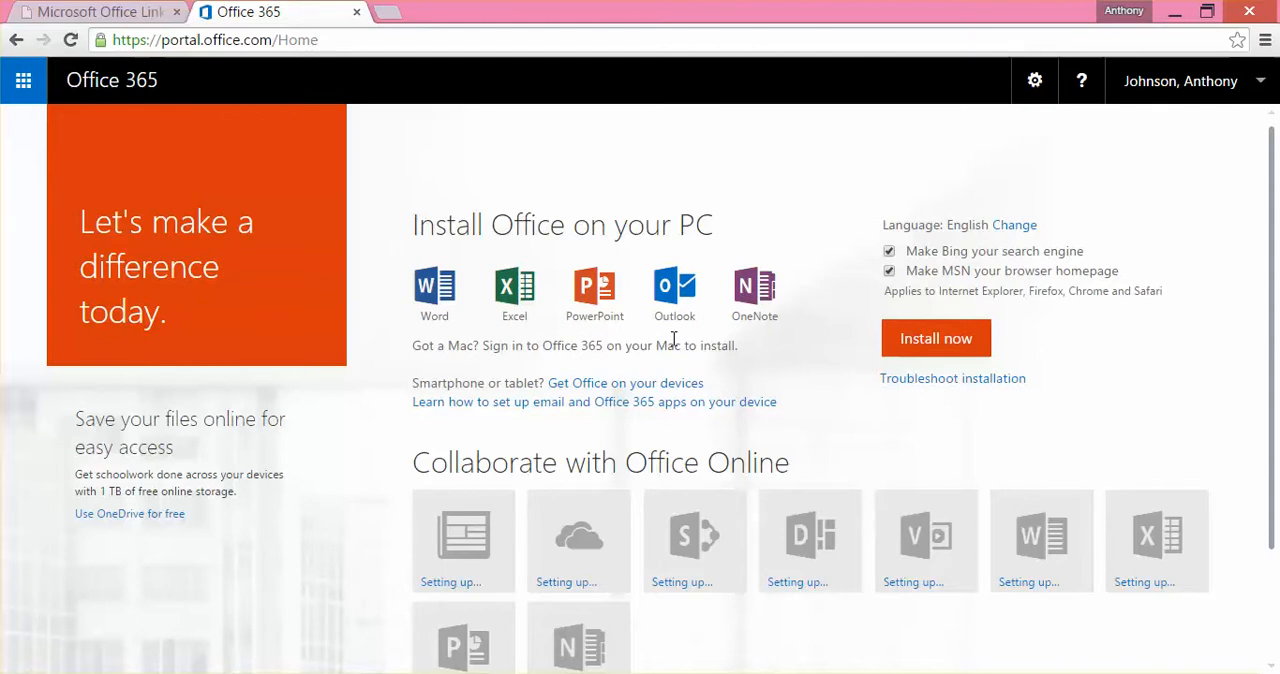
{"action": "mouse_move", "coordinate": [528, 344]}
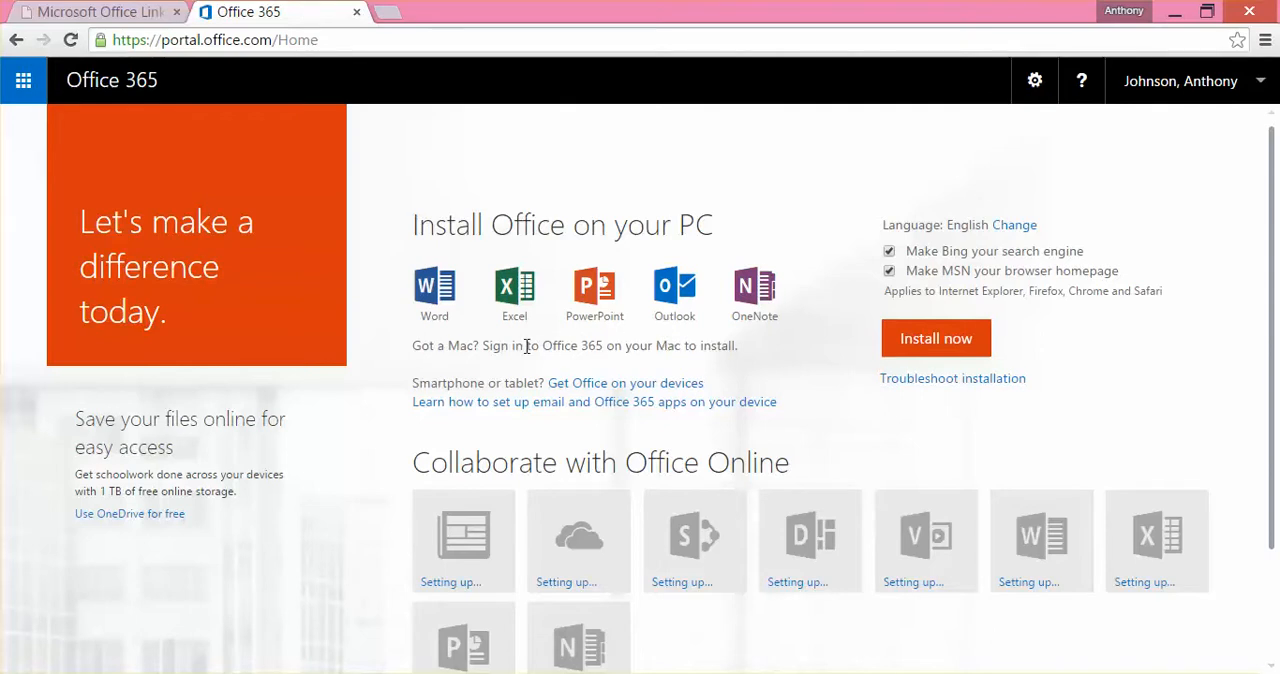
{"action": "mouse_move", "coordinate": [708, 338]}
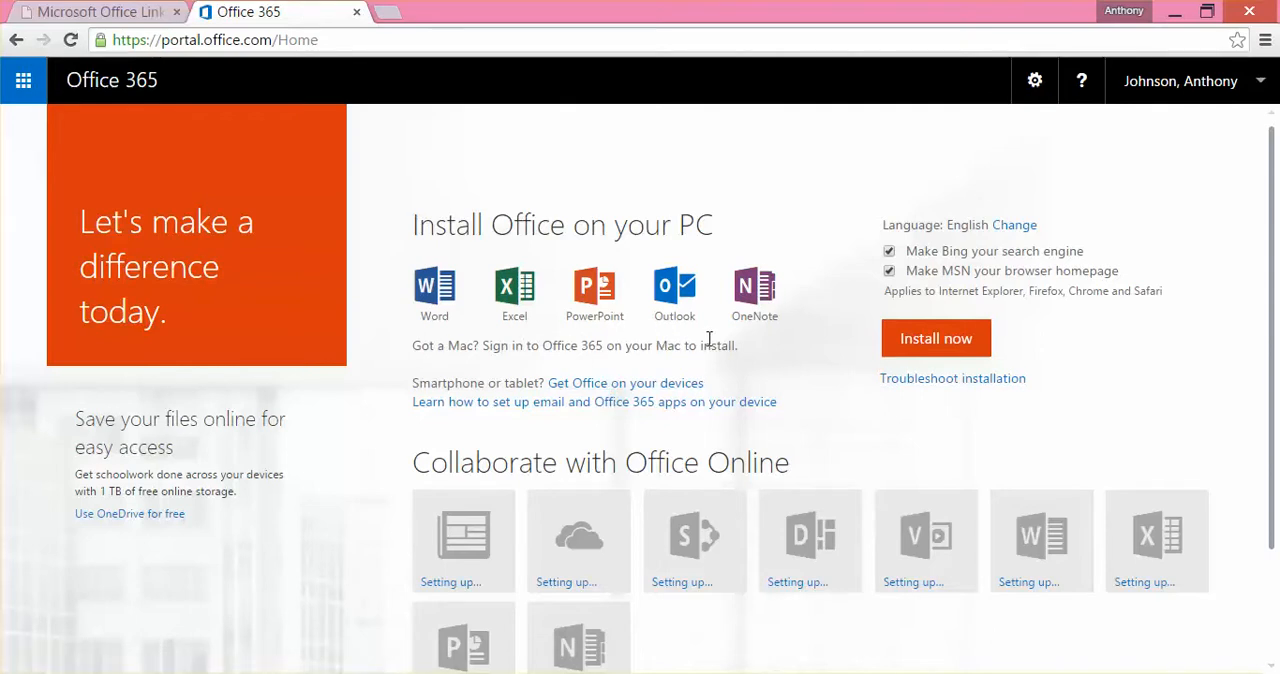
{"action": "mouse_move", "coordinate": [544, 196]}
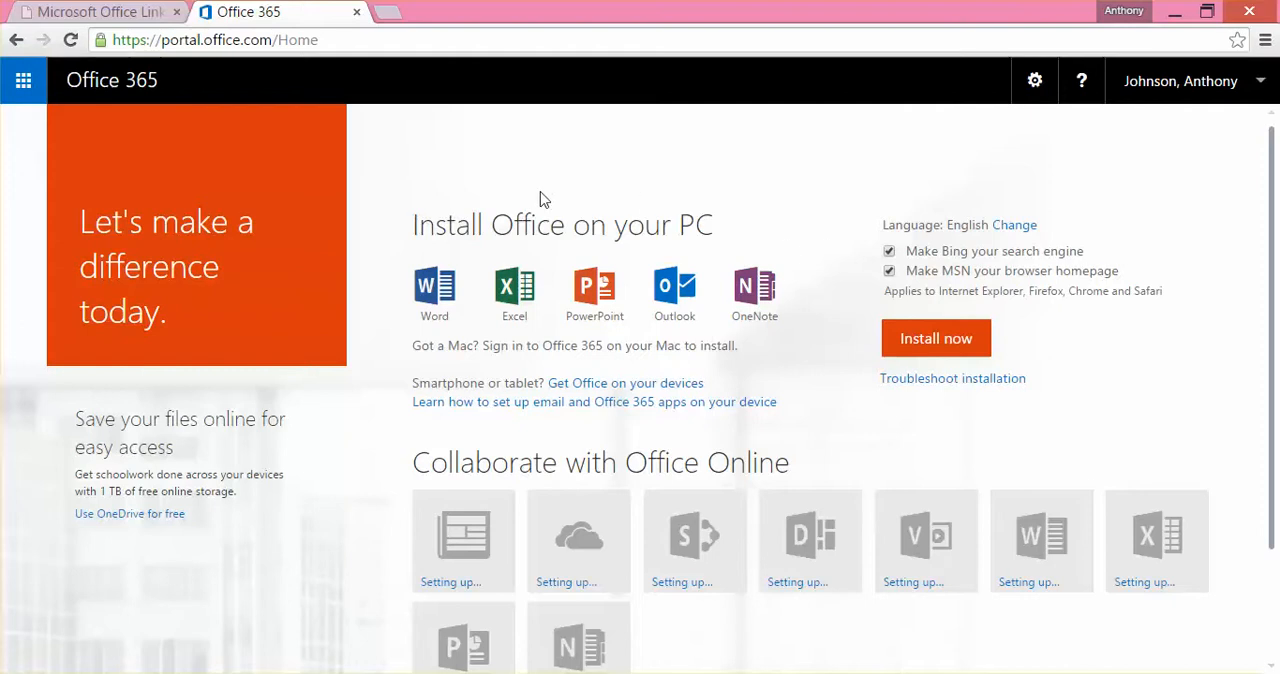
{"action": "mouse_move", "coordinate": [936, 338]}
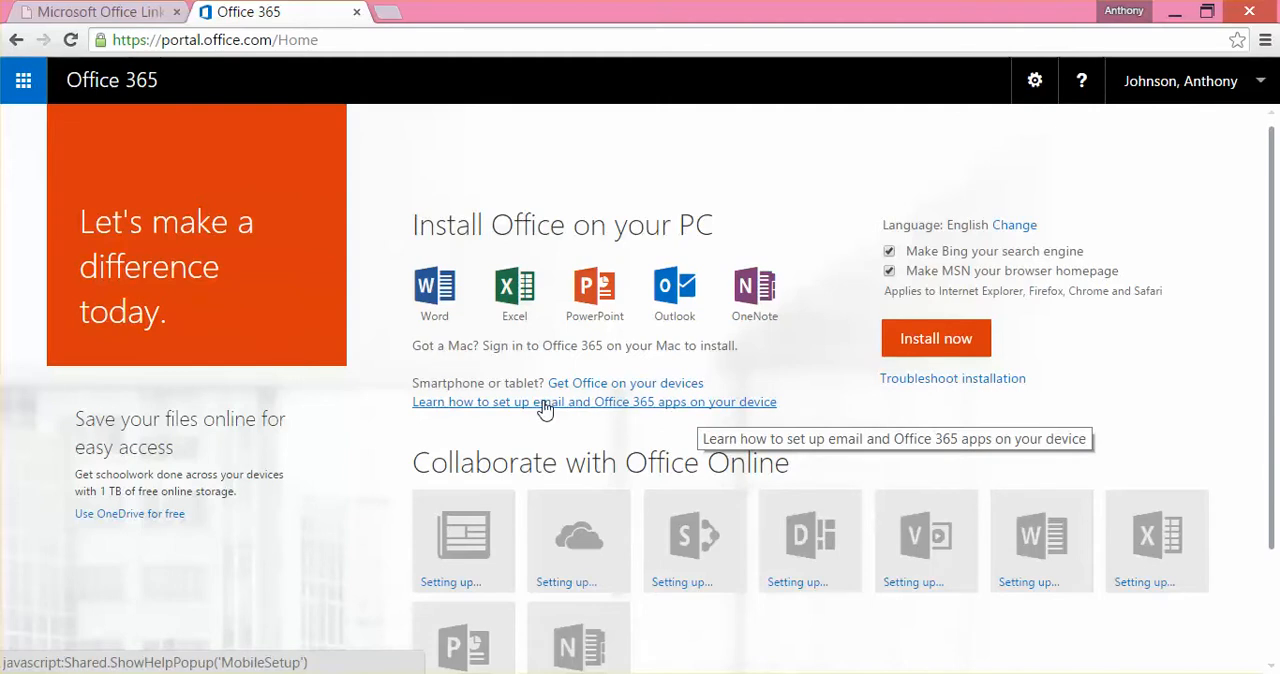
{"action": "mouse_move", "coordinate": [600, 410]}
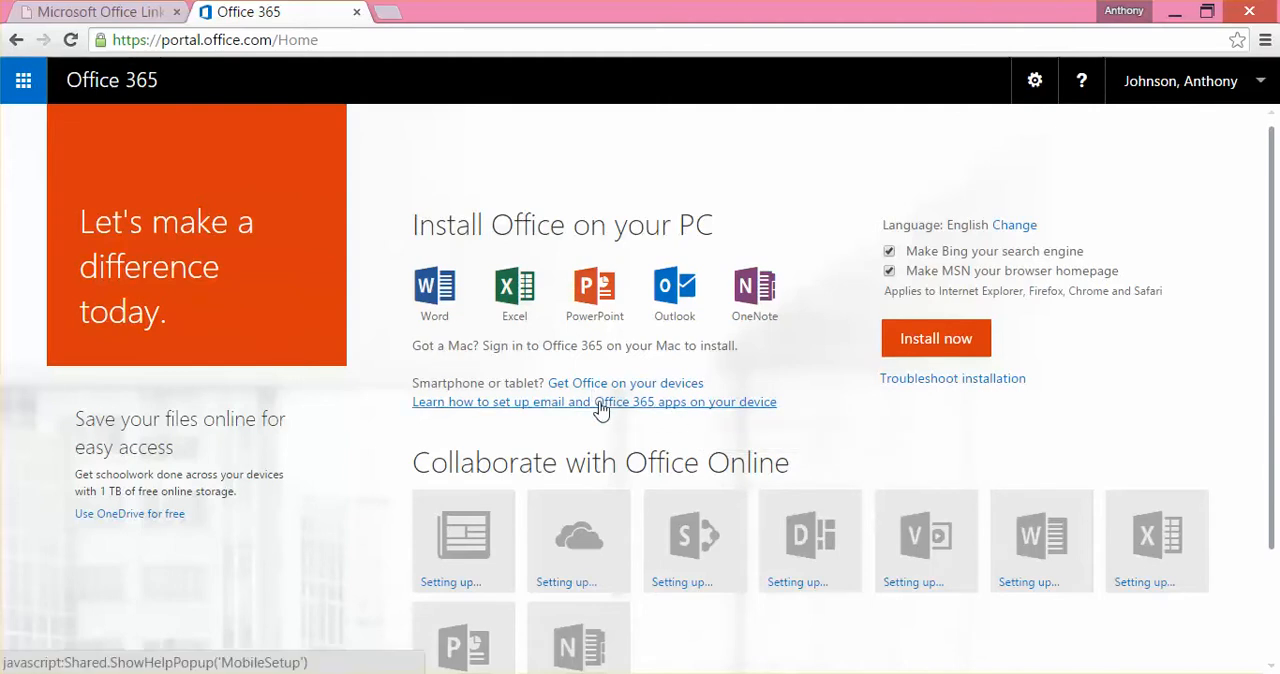
{"action": "mouse_move", "coordinate": [1010, 356]}
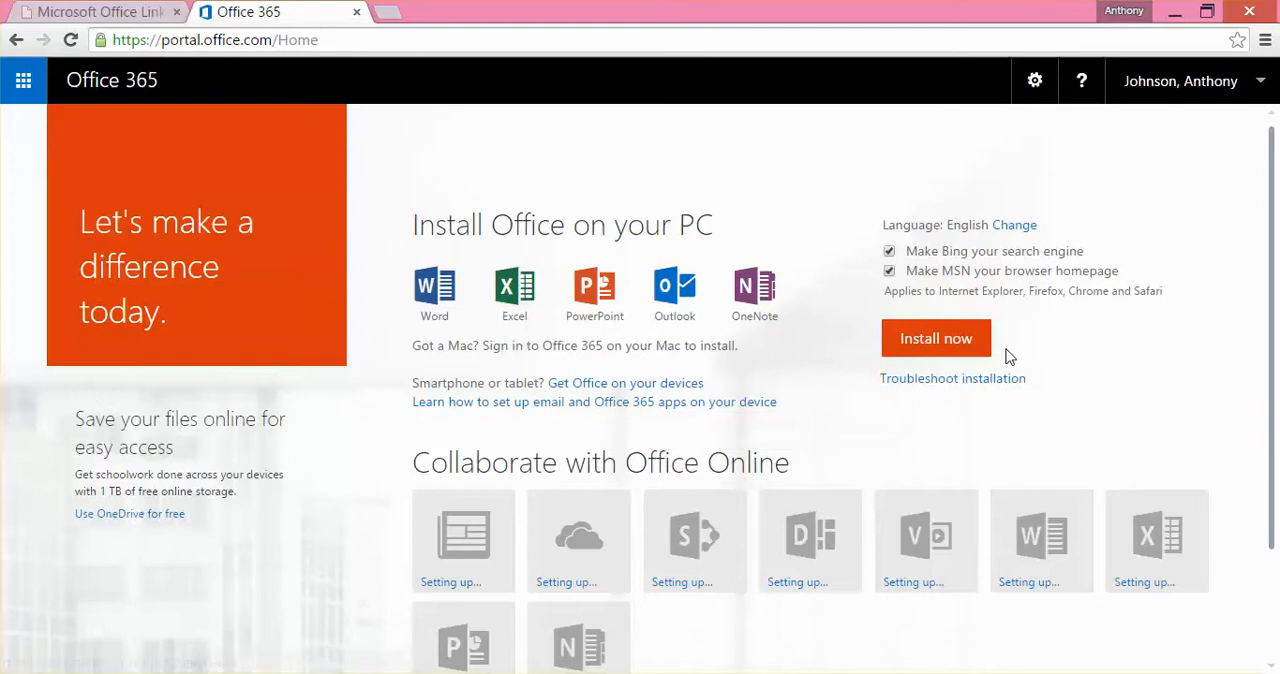
Step: Use Install now to download the Setup.X86.en-US.exe Office installer
{"action": "left_click", "coordinate": [936, 338]}
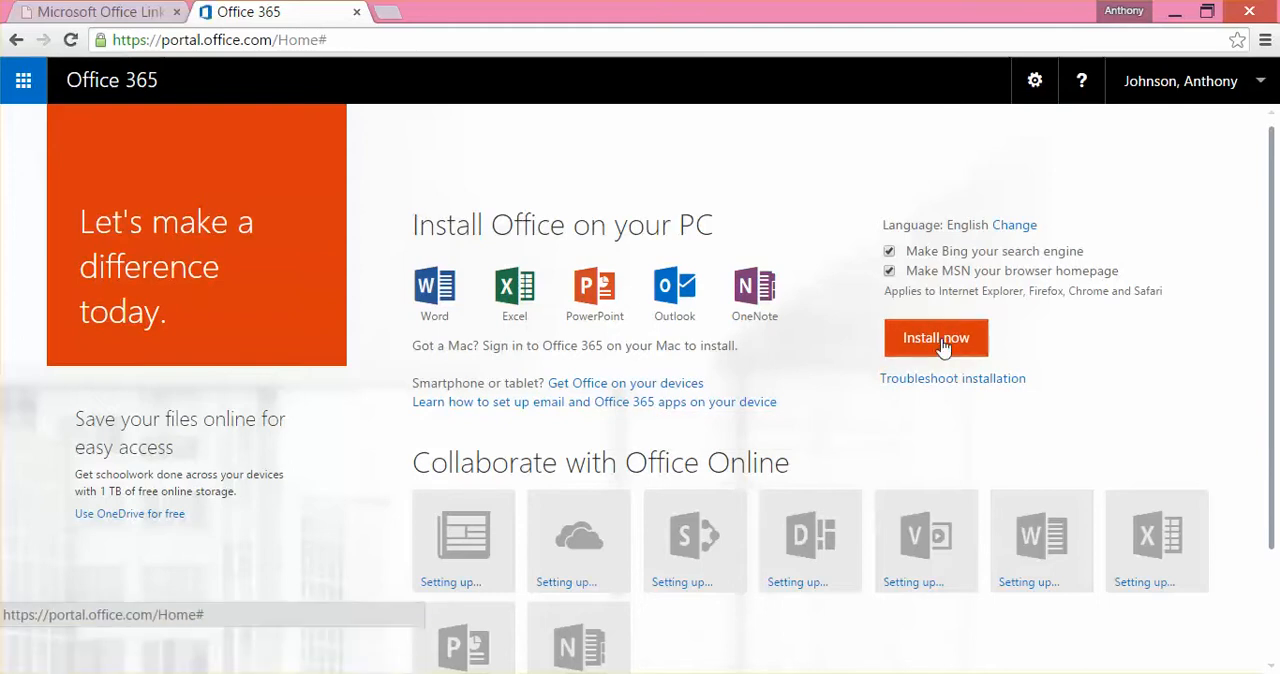
{"action": "left_click", "coordinate": [936, 338]}
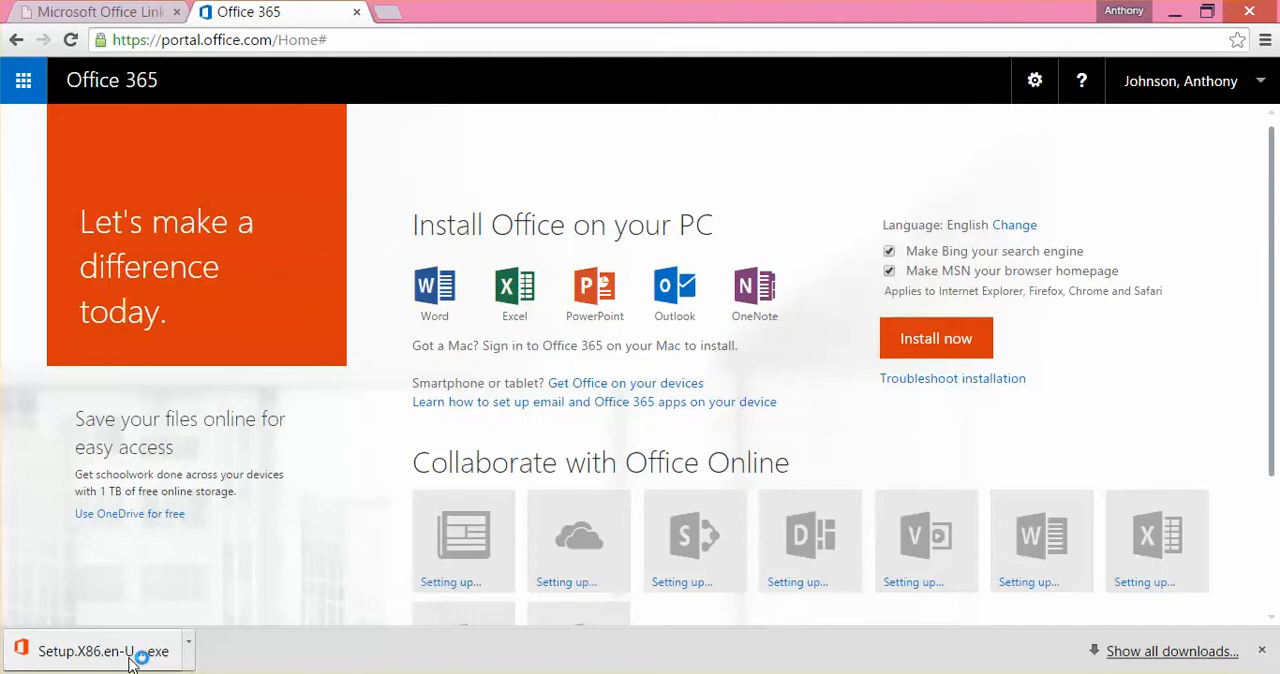
{"action": "mouse_move", "coordinate": [760, 388]}
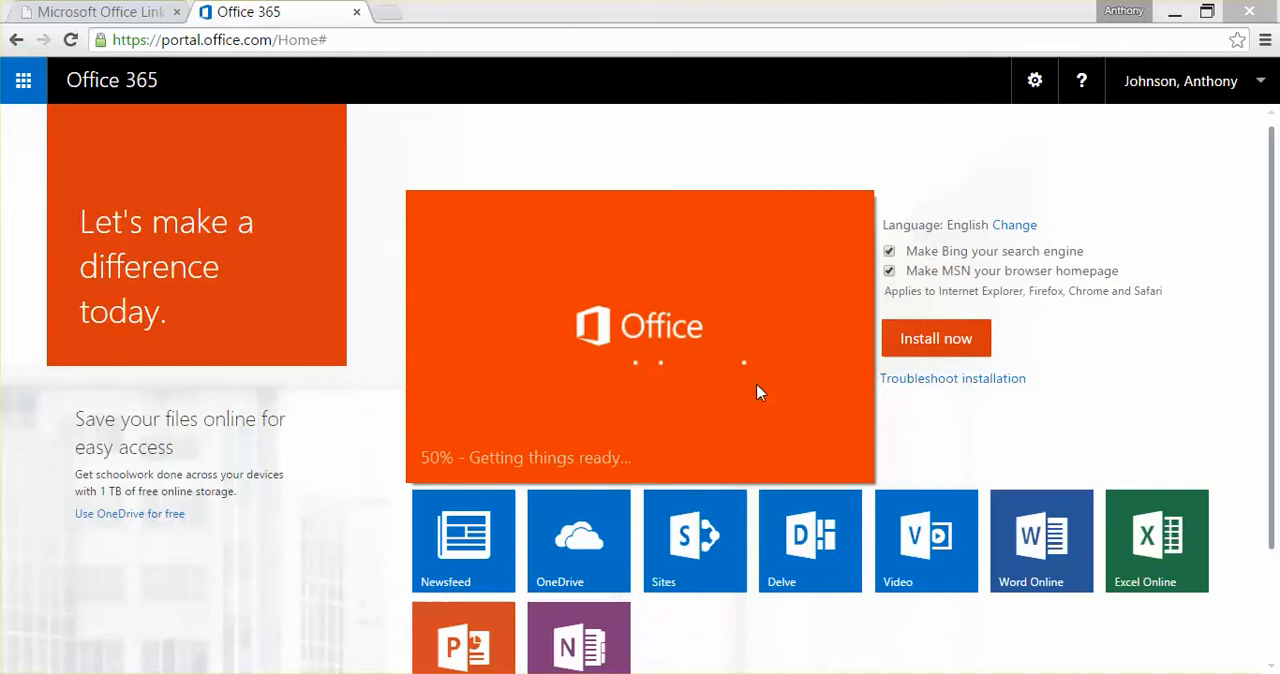
{"action": "mouse_move", "coordinate": [1092, 252]}
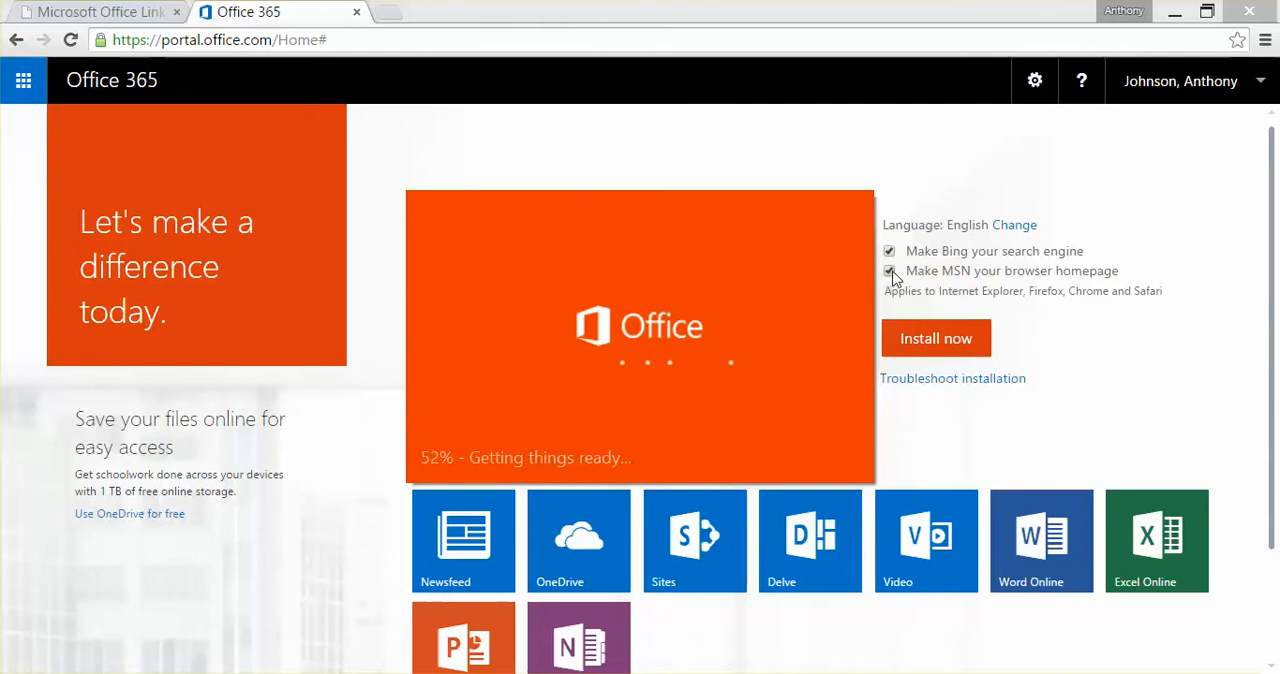
Step: Uncheck 'Make MSN your browser homepage' and 'Make Bing your search engine', then install
{"action": "left_click", "coordinate": [888, 272]}
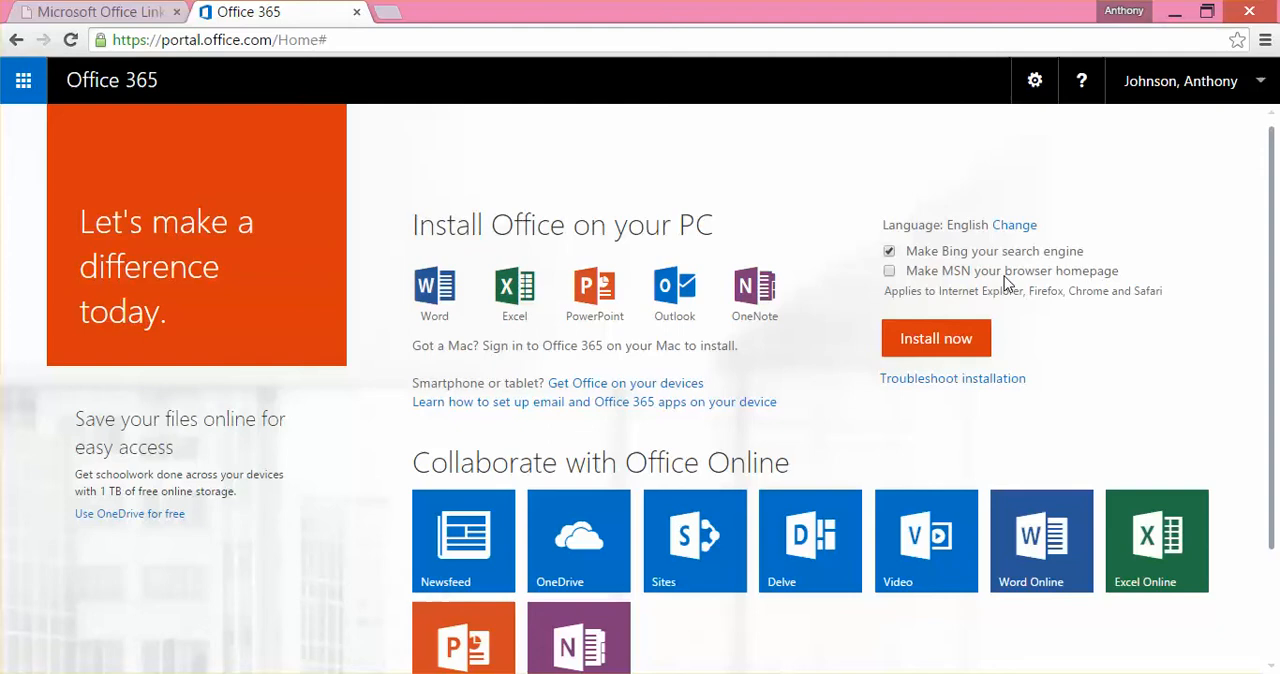
{"action": "mouse_move", "coordinate": [876, 252]}
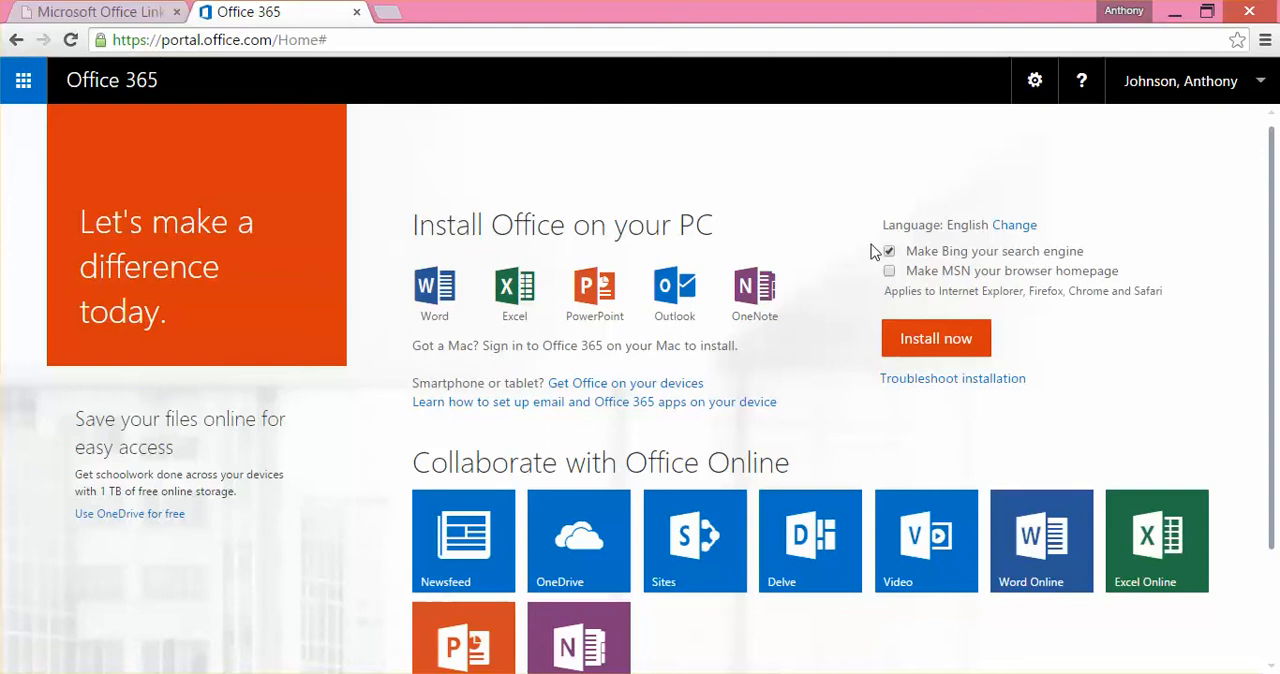
{"action": "left_click", "coordinate": [888, 252]}
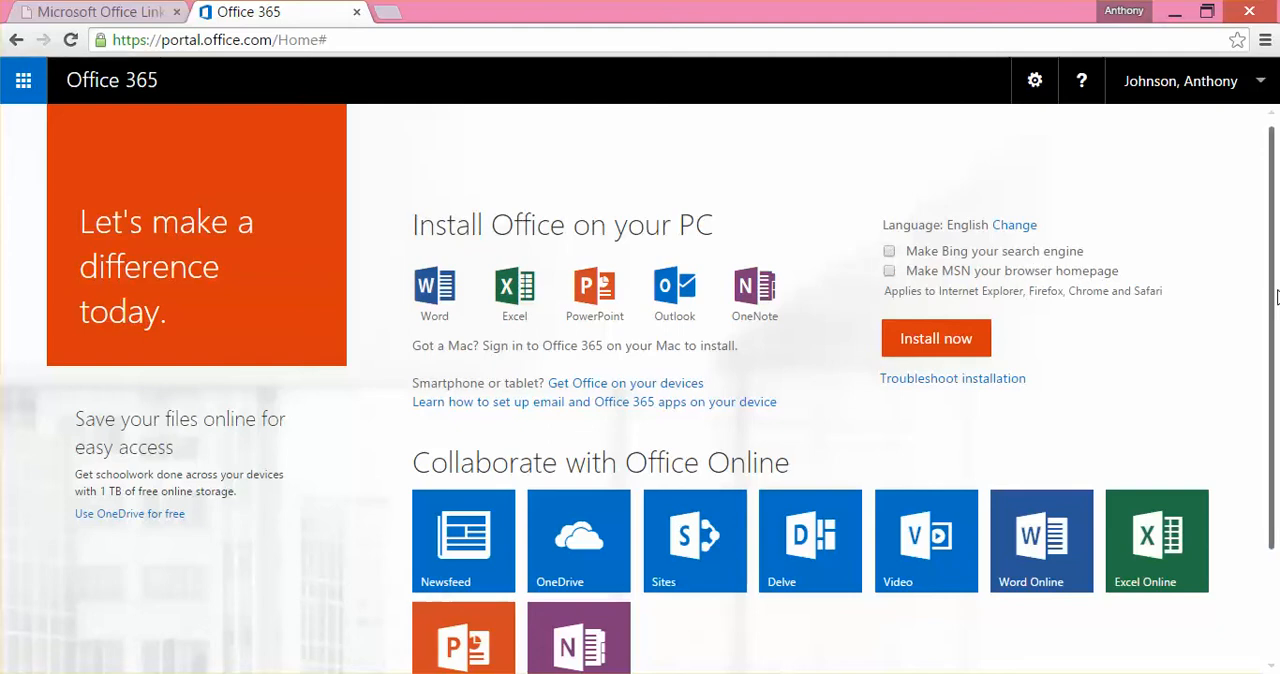
{"action": "left_click", "coordinate": [936, 338]}
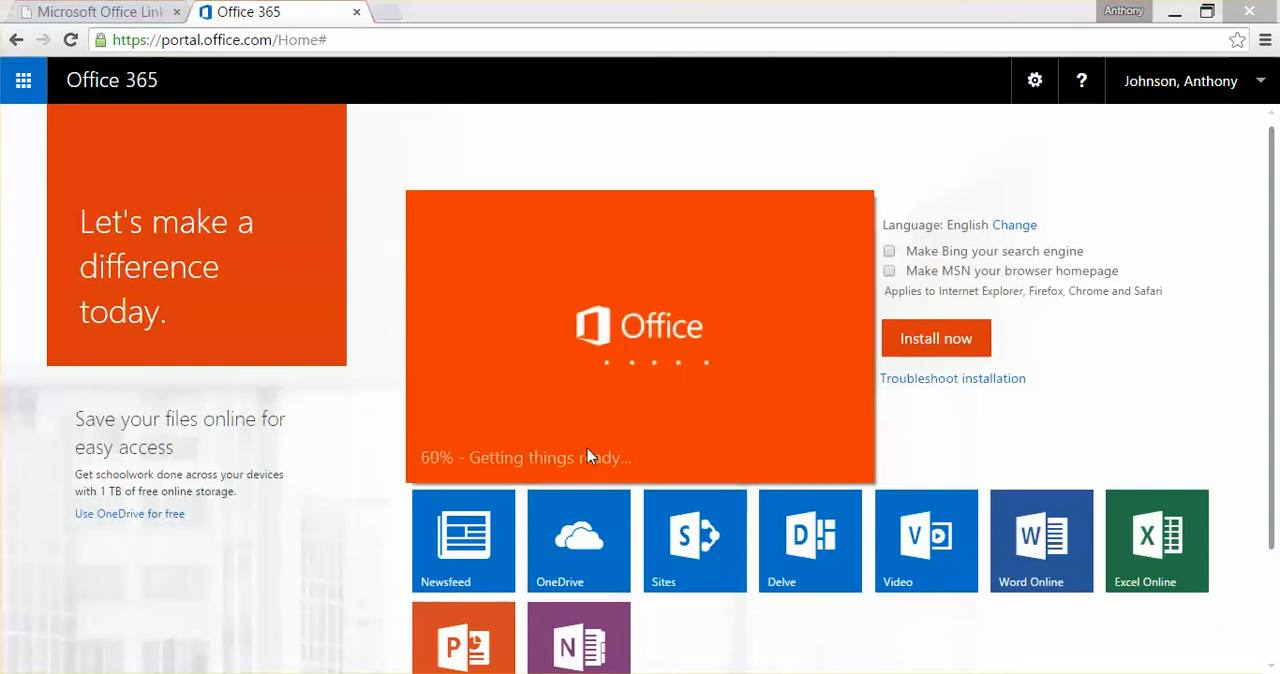